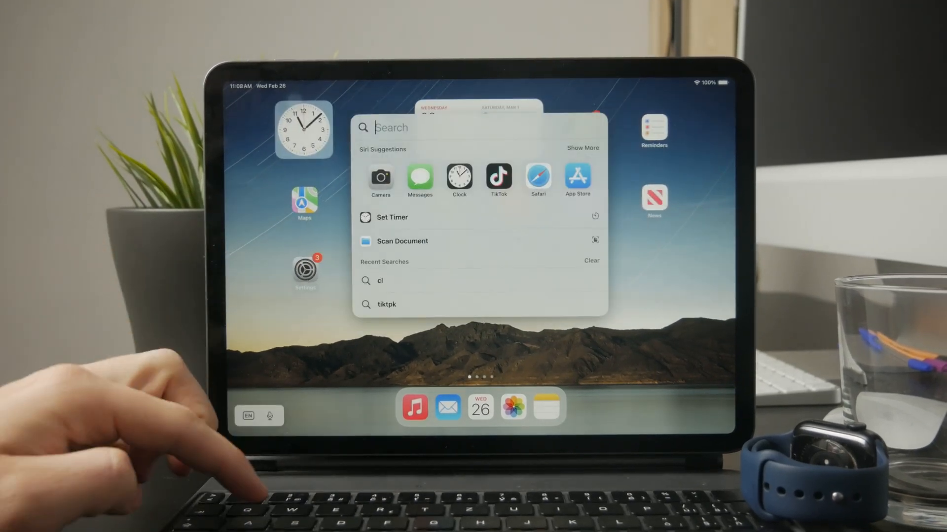
Step: Type 'snapchat.com' into the search field
type("snapchat.com")
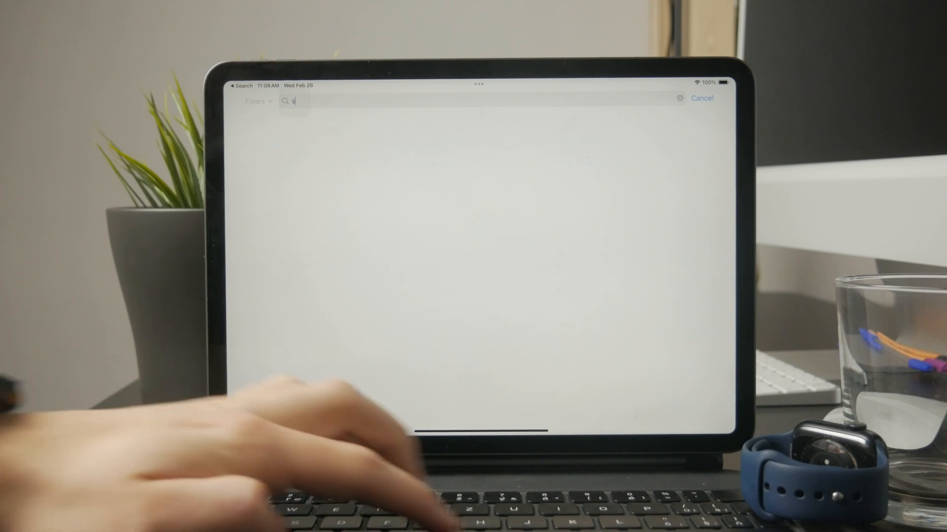
Step: Search for 'snapchat' and download Snapchat: Chat with friends from its store page
type("snapchat")
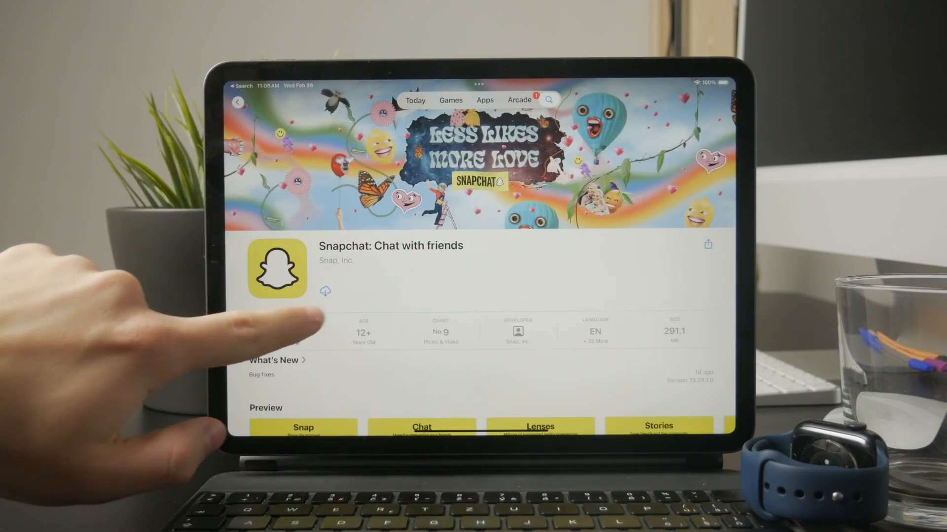
scroll("down", 3)
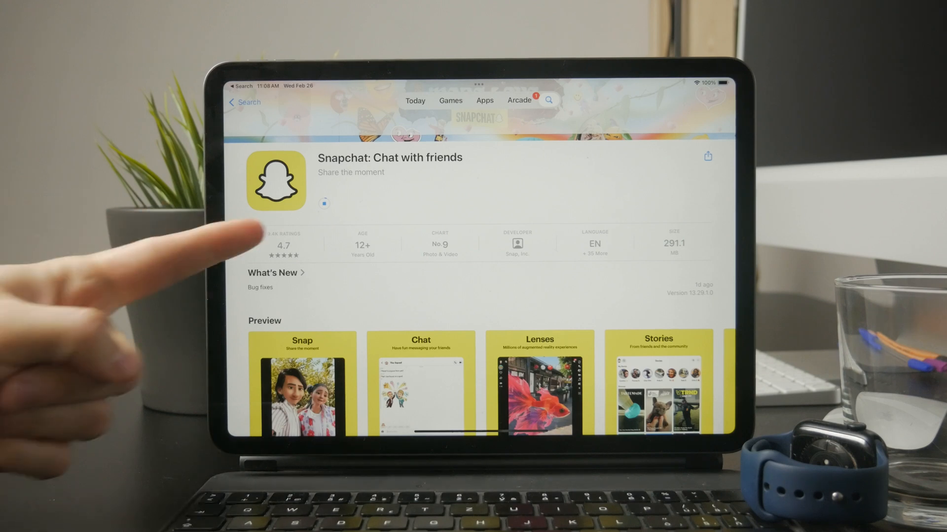
left_click(302, 392)
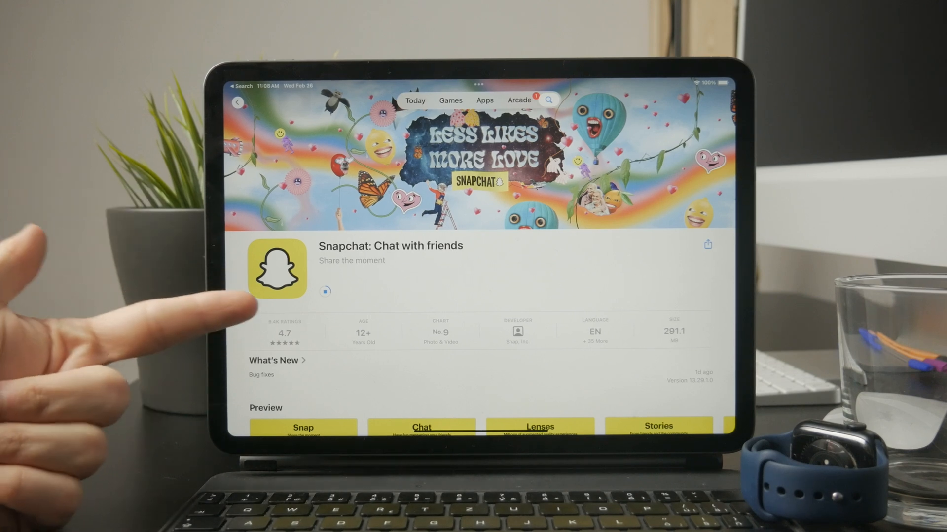
scroll("down", 3)
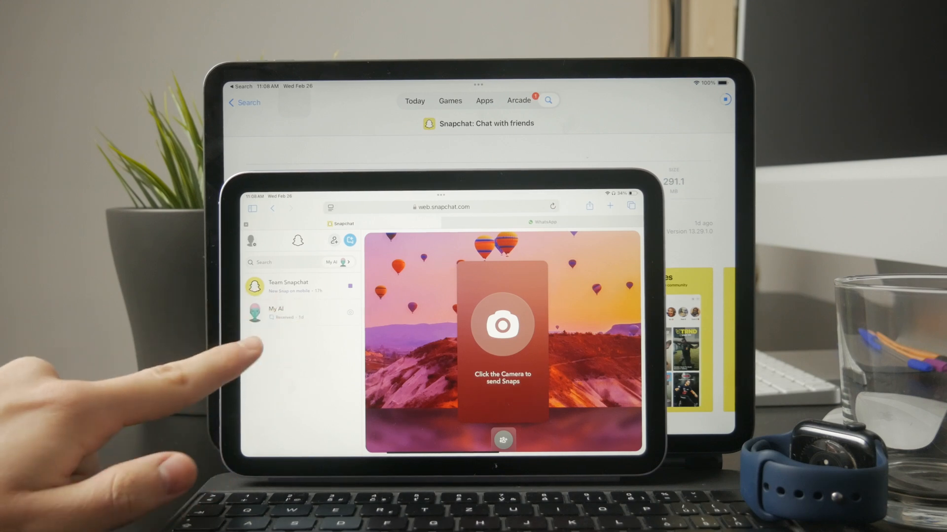
mouse_move(272, 374)
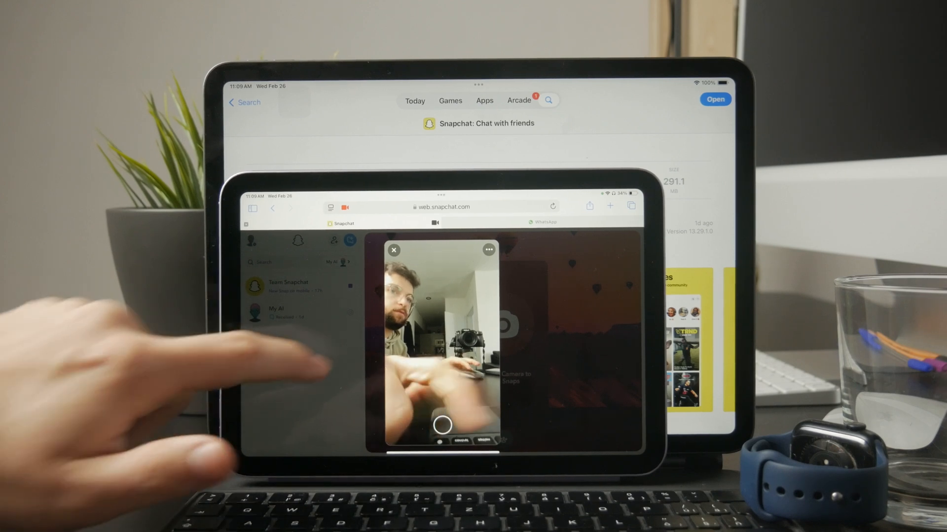
Step: Close the camera preview in Snapchat Web
left_click(394, 250)
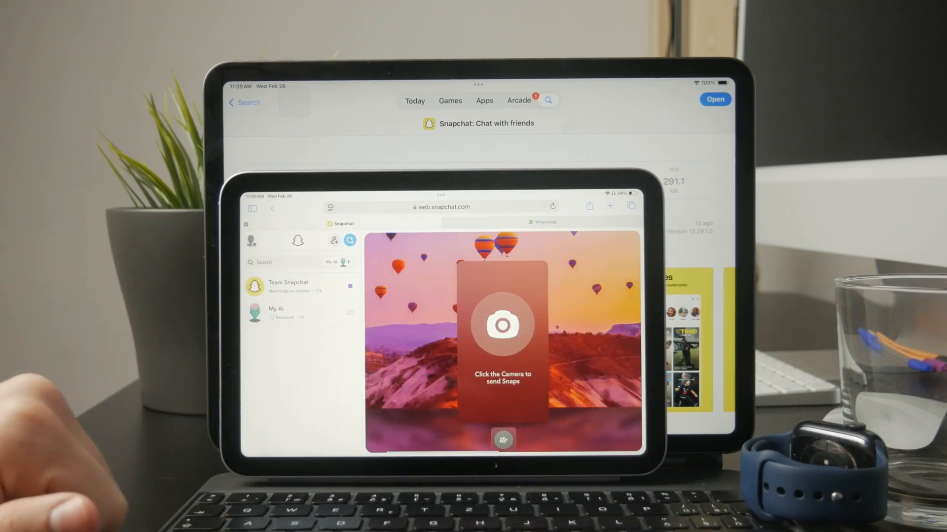